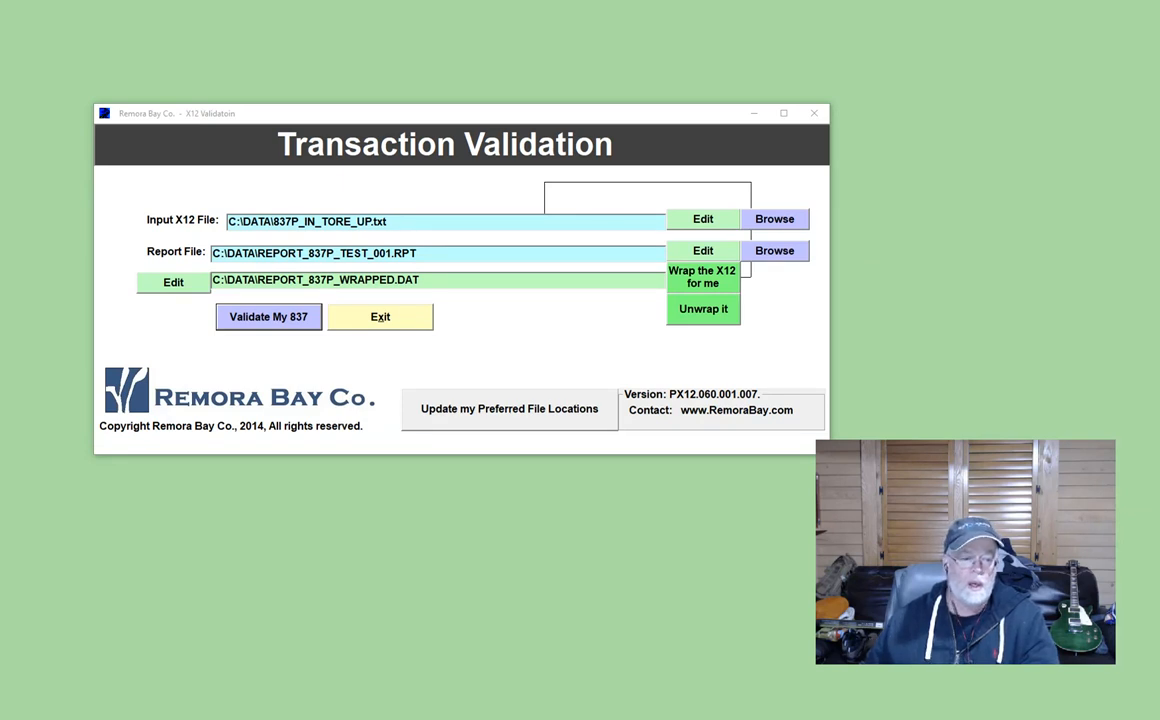
{"action": "mouse_move", "coordinate": [276, 336]}
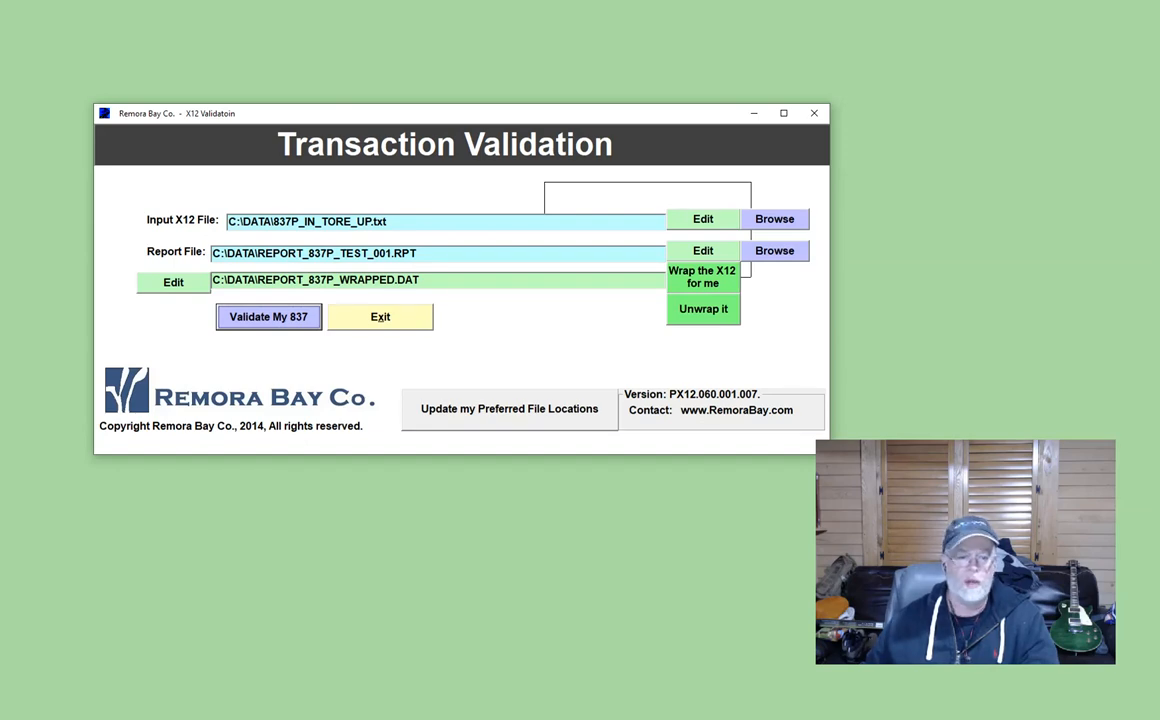
- Validate the 837 file, scroll the error list and numbered transaction detail, and close the report
{"action": "left_click", "coordinate": [268, 316]}
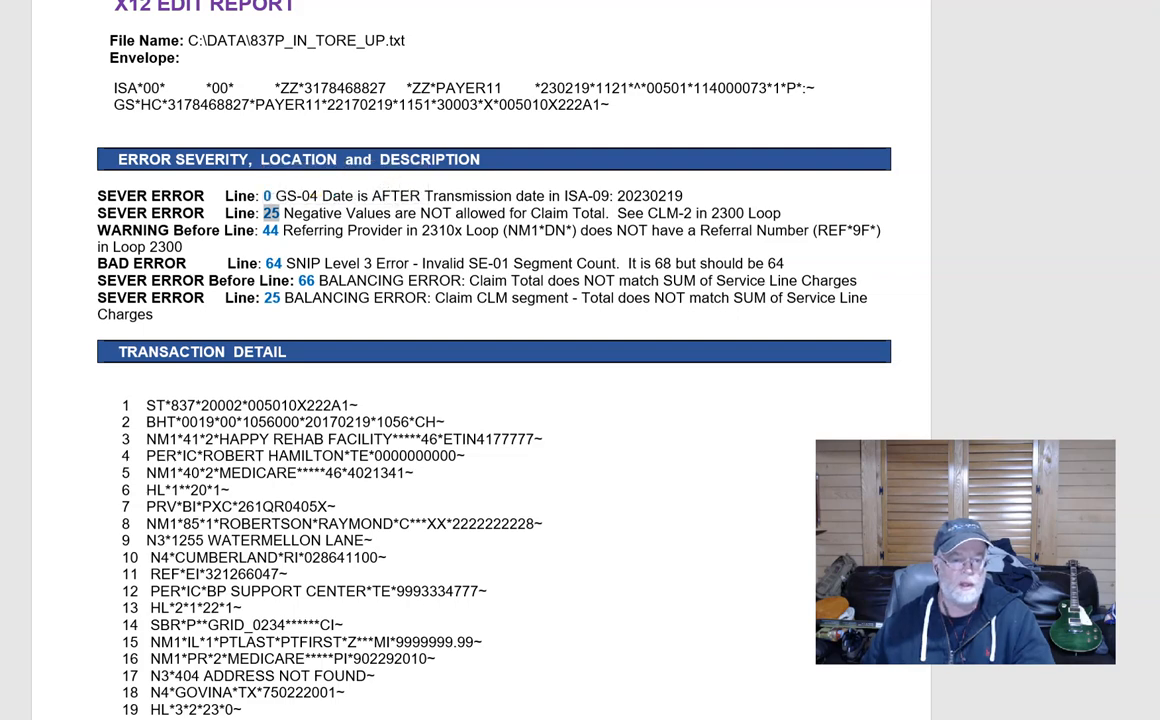
{"action": "scroll", "scroll_direction": "down", "scroll_amount": 3}
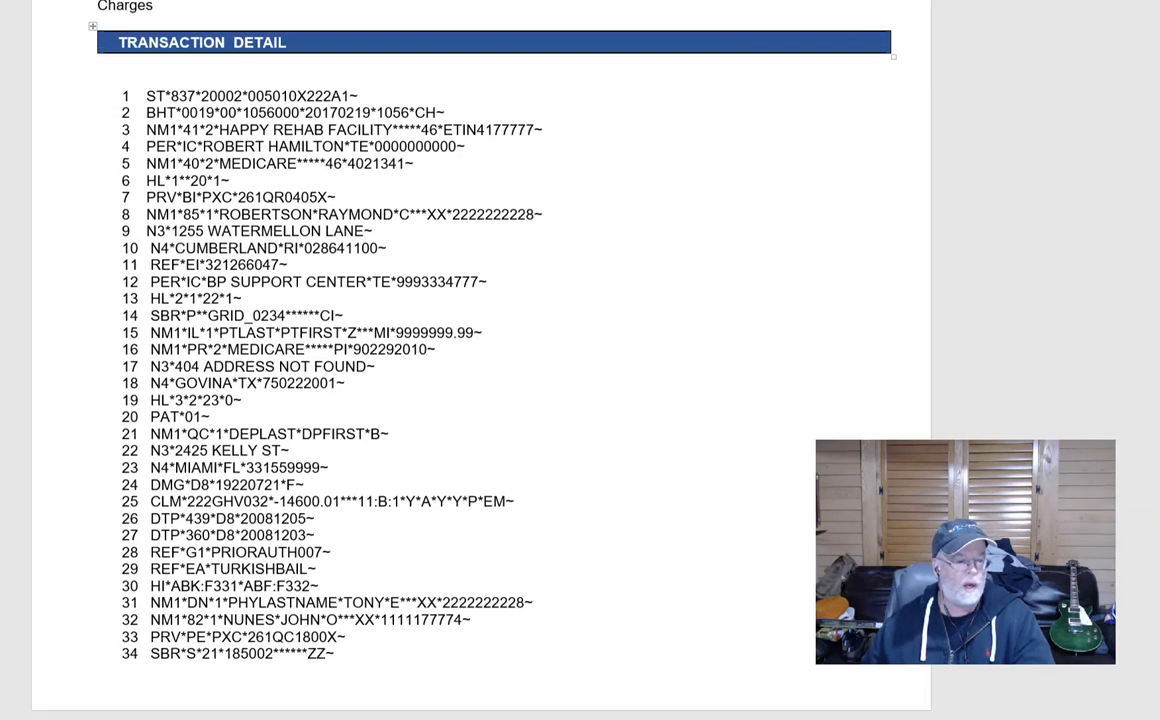
{"action": "scroll", "scroll_direction": "down", "scroll_amount": 3}
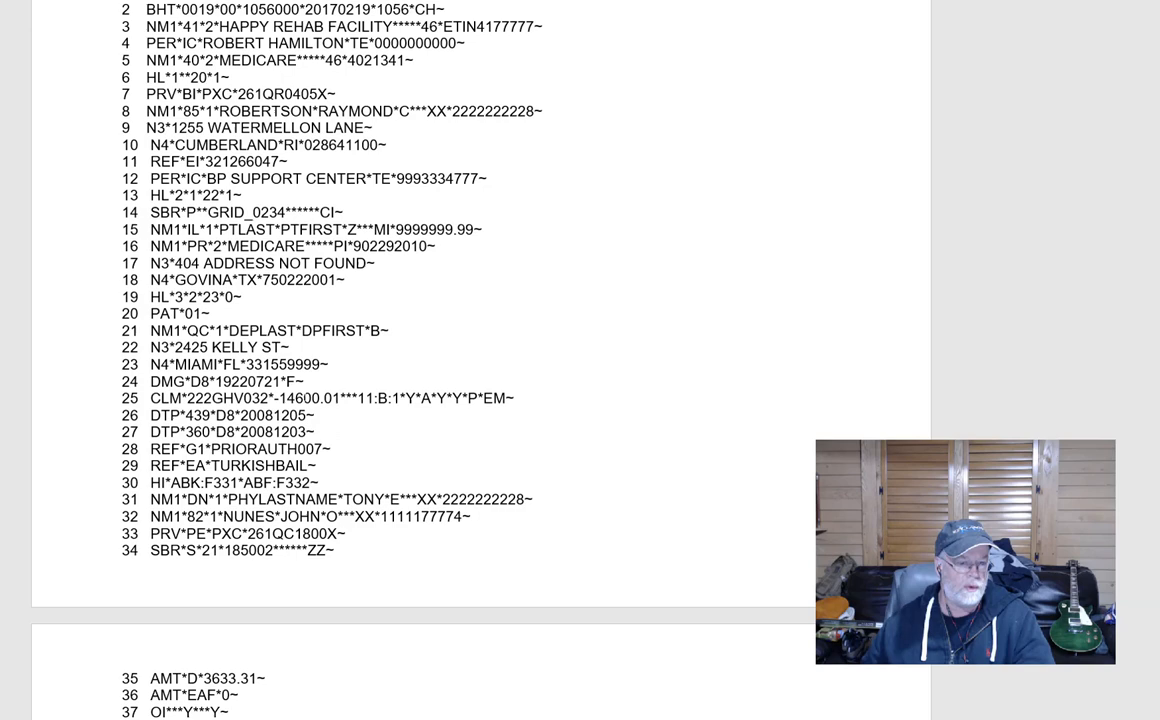
{"action": "double_click", "coordinate": [308, 398]}
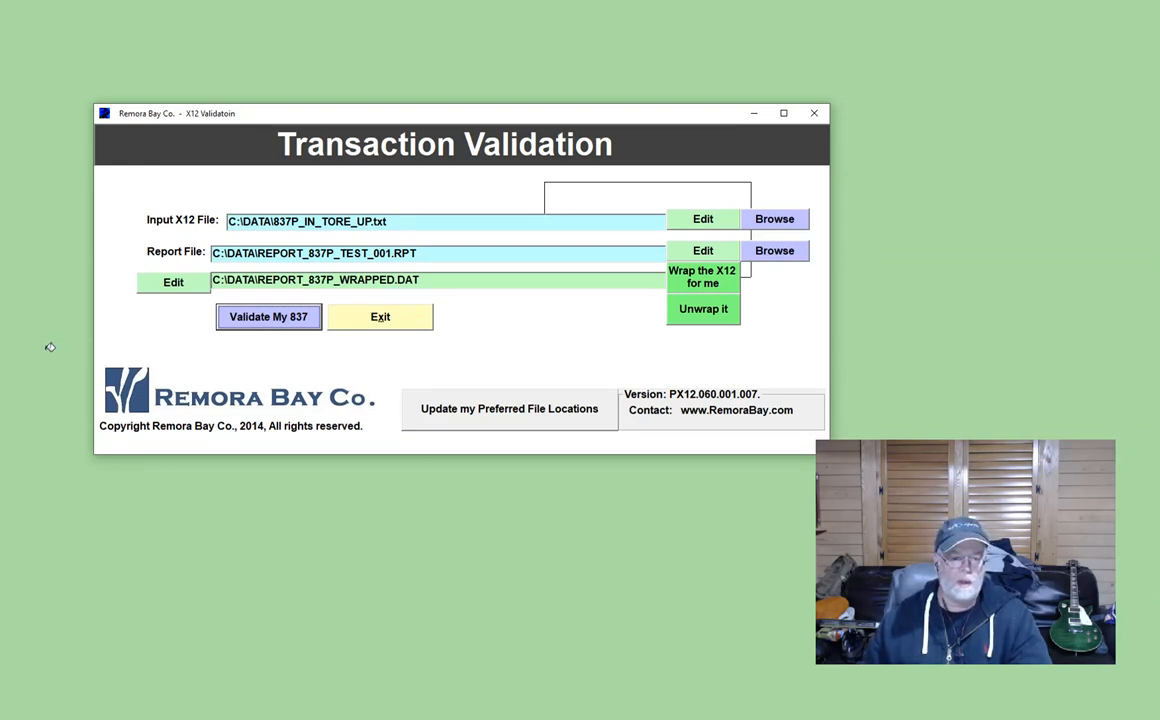
{"action": "mouse_move", "coordinate": [688, 300]}
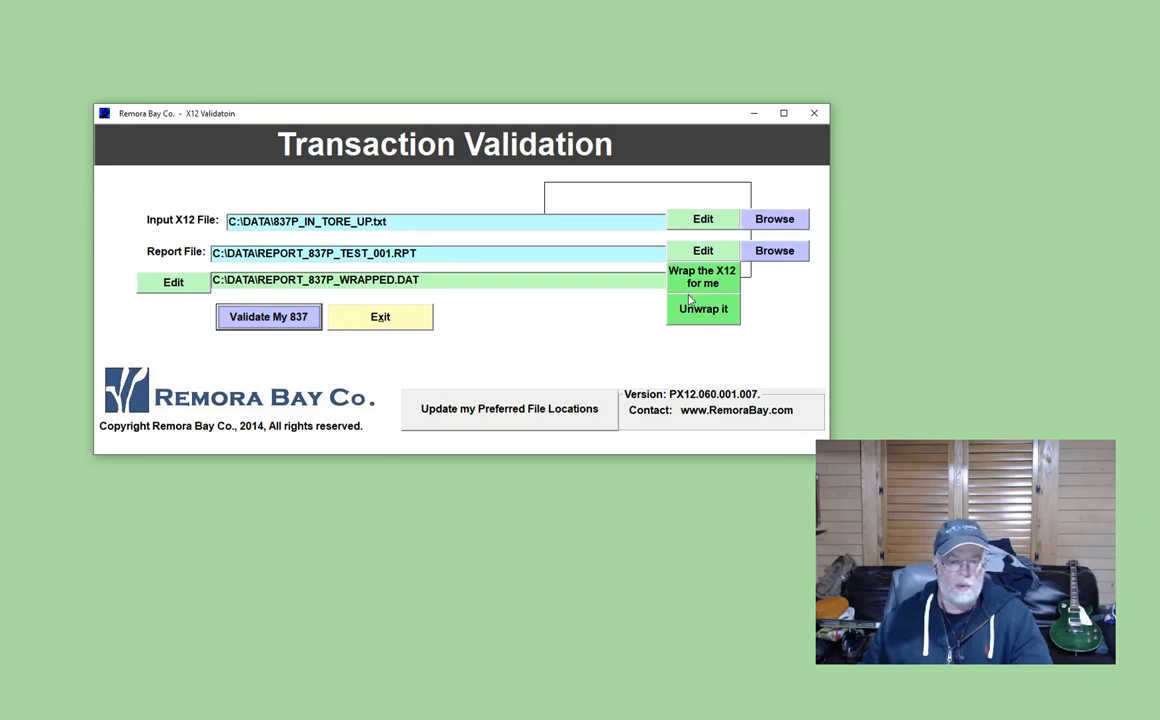
- Wrap the X12 into continuous lines and show the wrapped .DAT as one ISA line in Notepad
{"action": "left_click", "coordinate": [704, 218]}
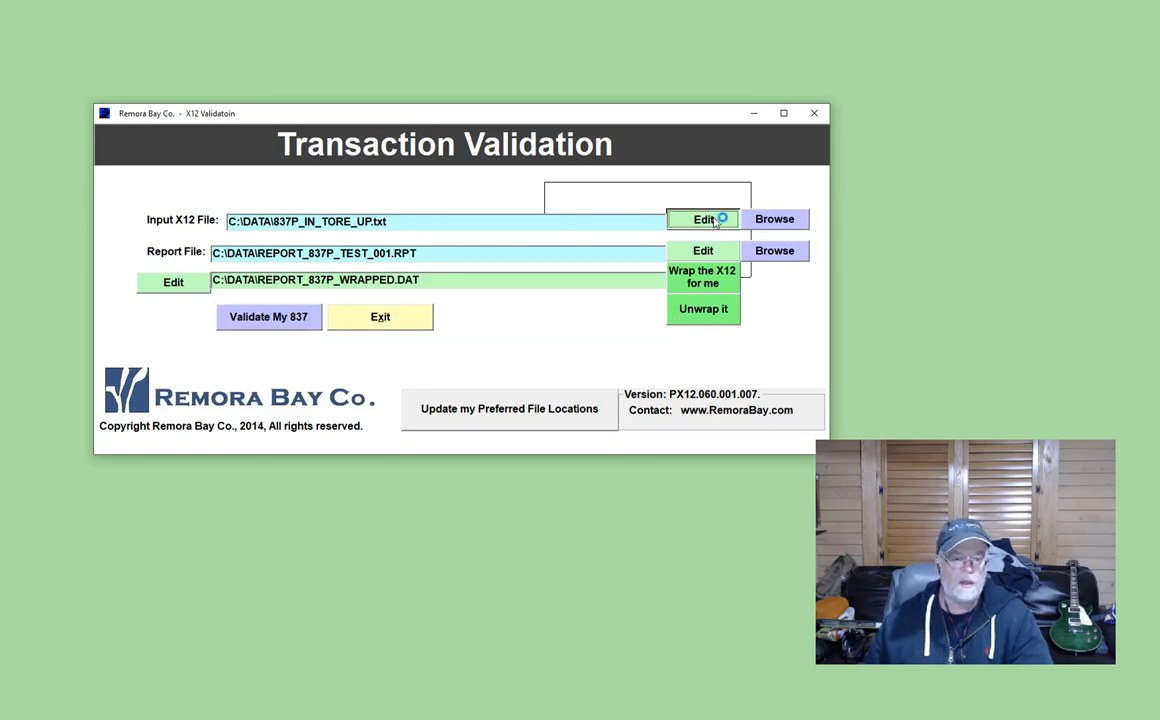
{"action": "left_click", "coordinate": [704, 218]}
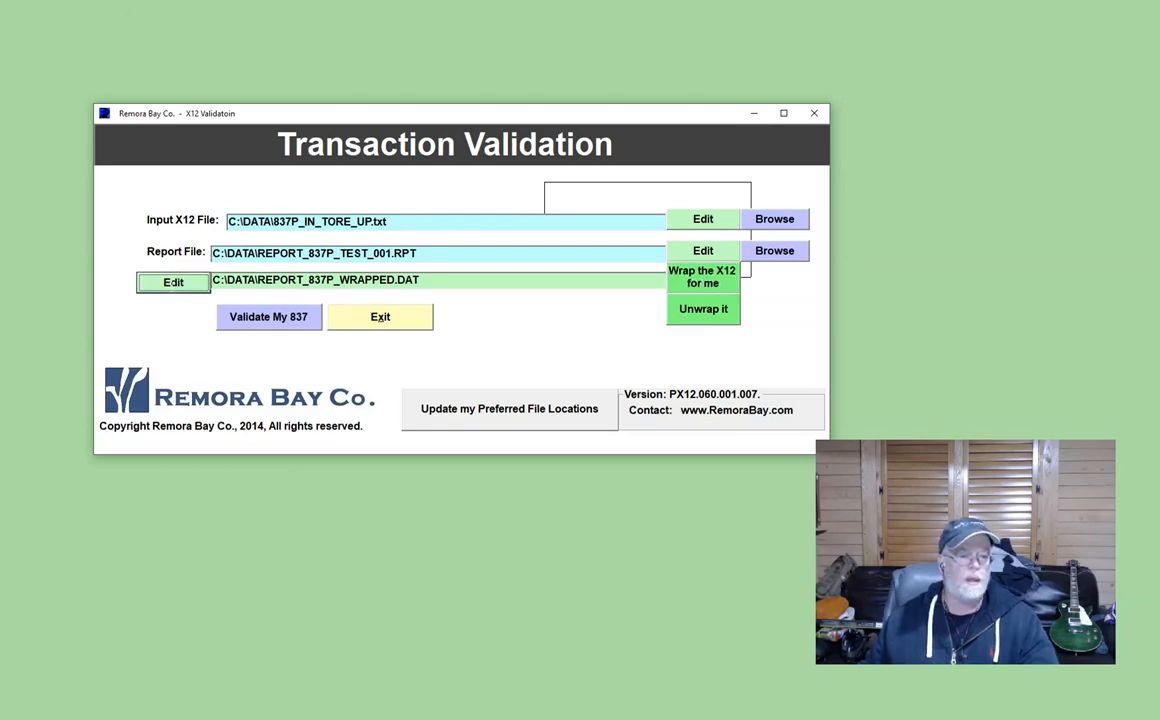
{"action": "left_click", "coordinate": [172, 280]}
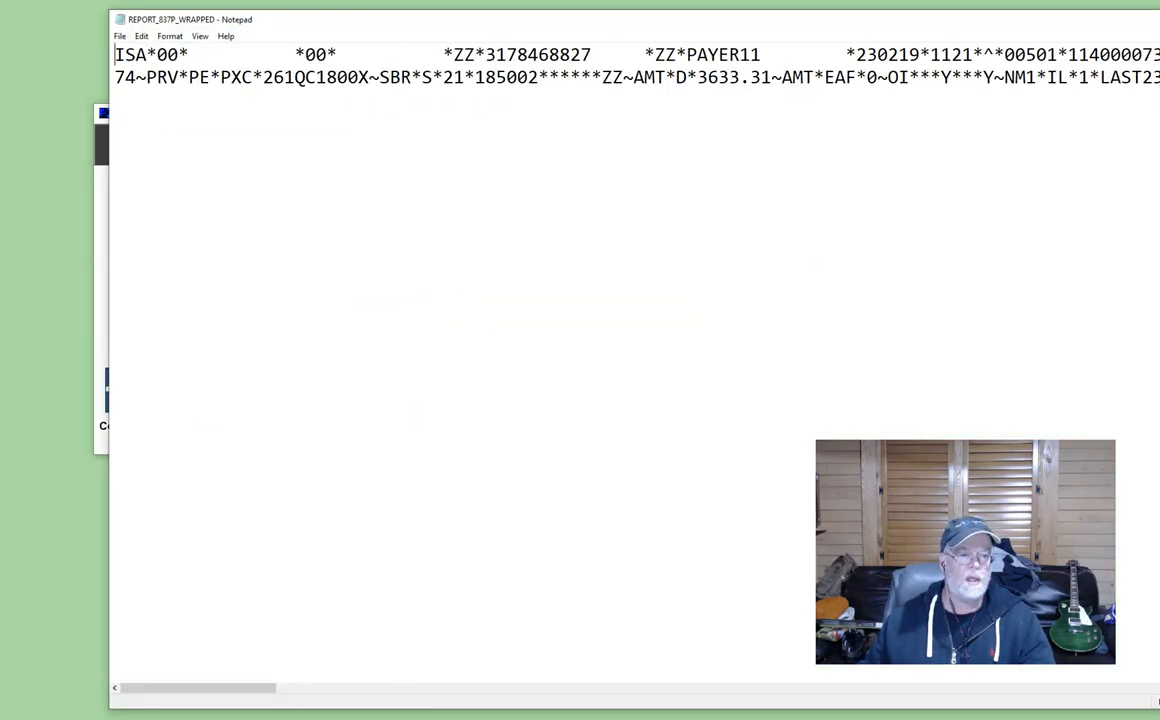
{"action": "left_click_drag", "start_coordinate": [186, 20], "coordinate": [148, 90]}
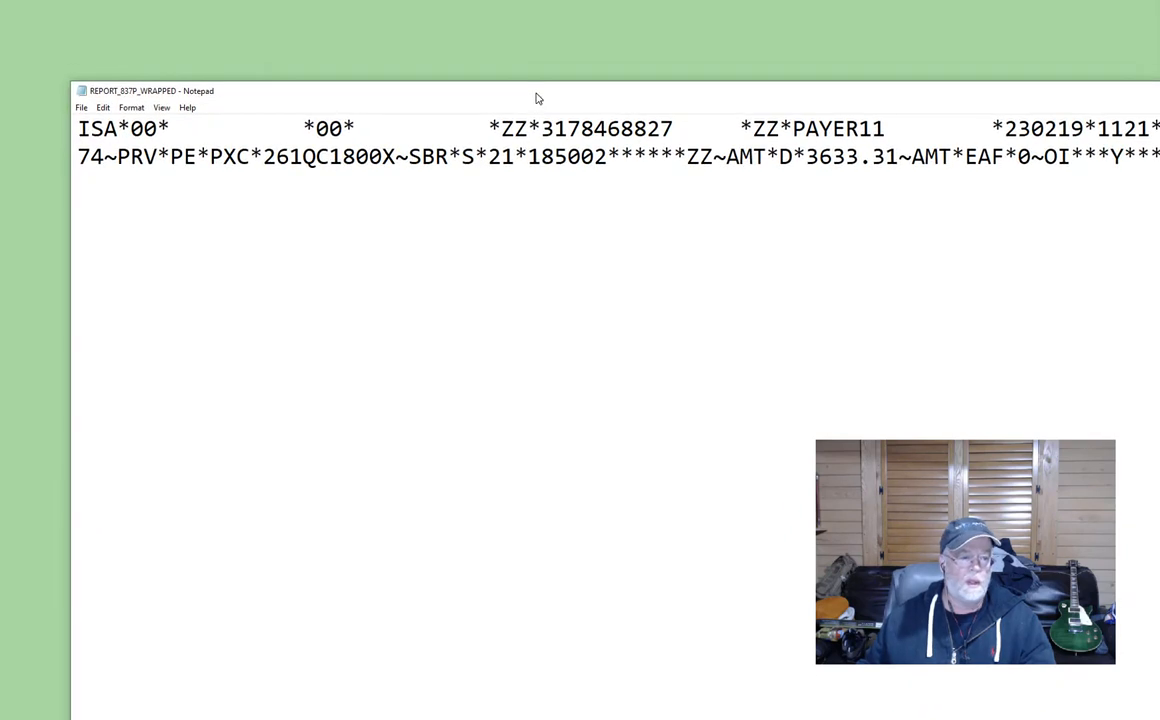